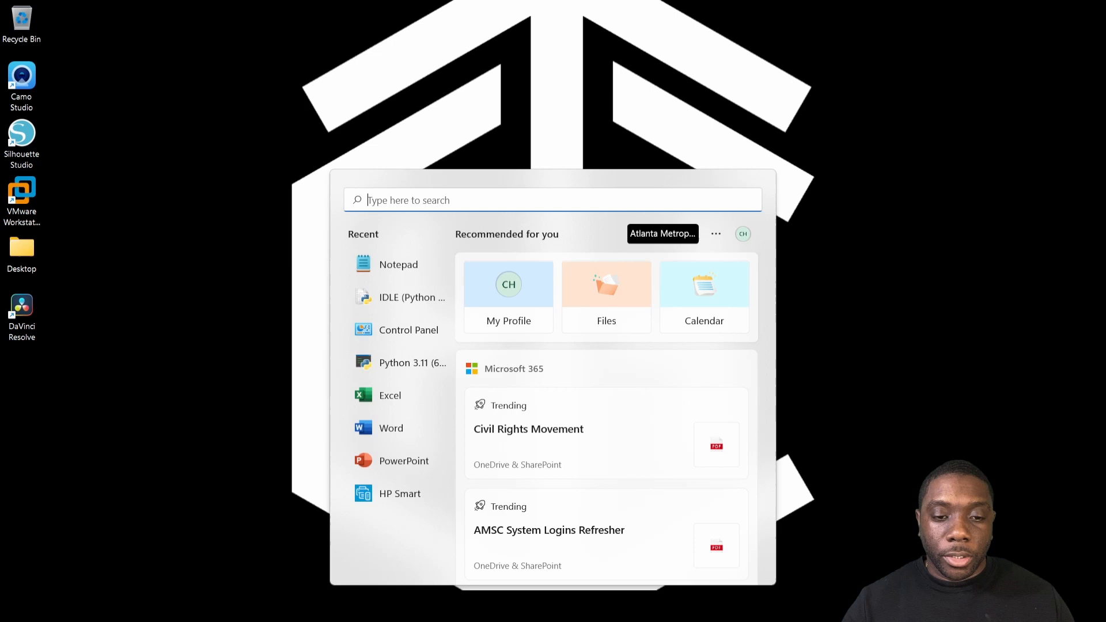
# - Launch IDLE (Python 3.11) from Start search and focus its shell prompt
pyautogui.write('idle')
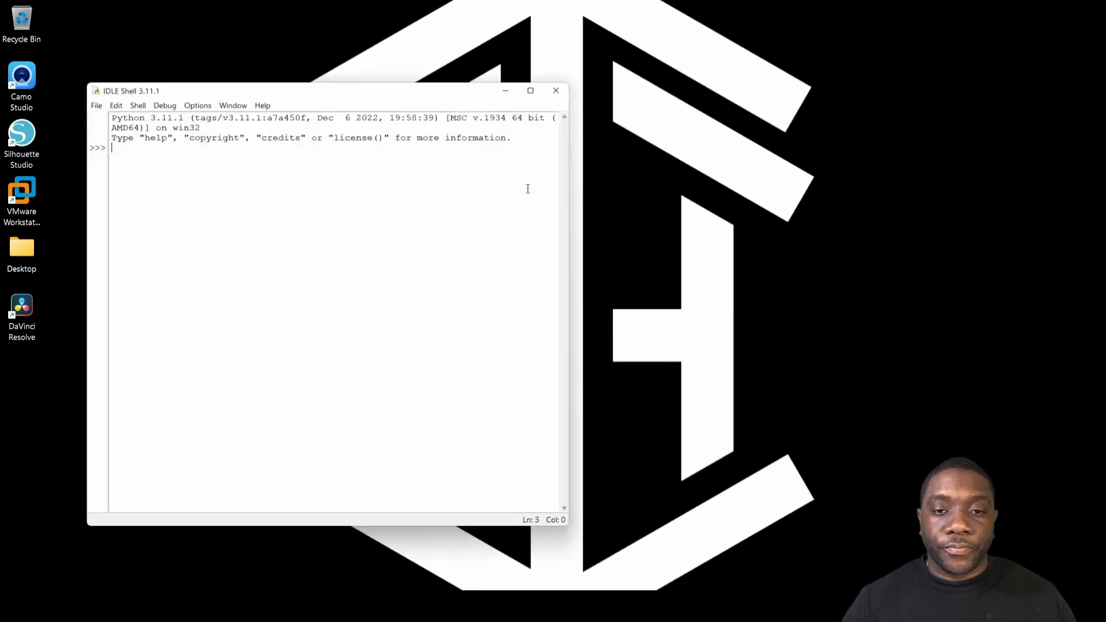
pyautogui.moveTo(283, 90); pyautogui.dragTo(382, 26)
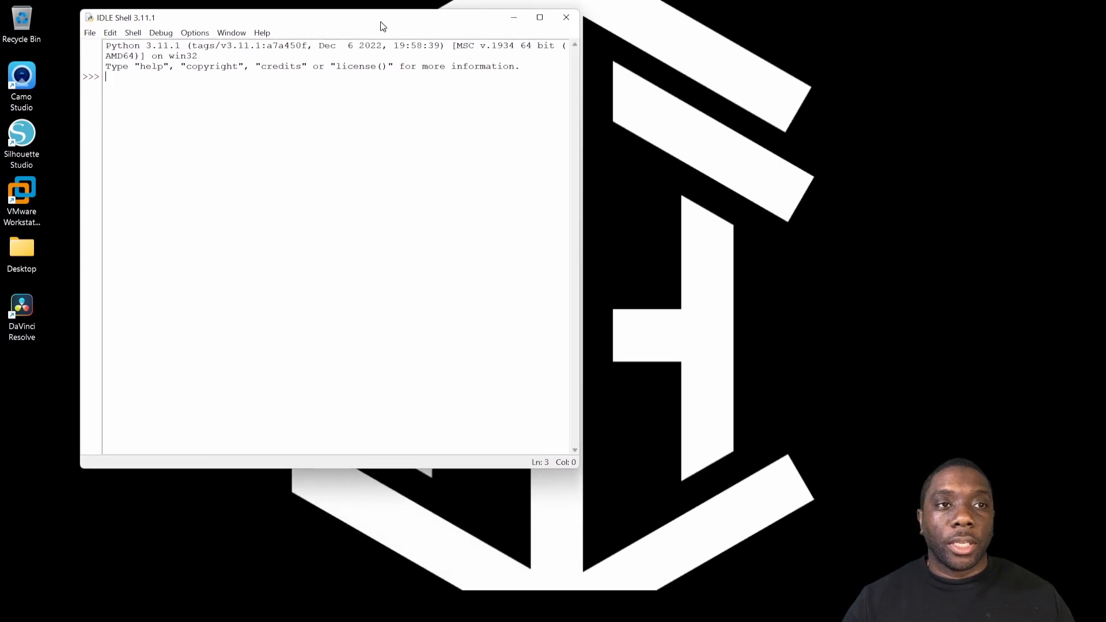
pyautogui.click(539, 17)
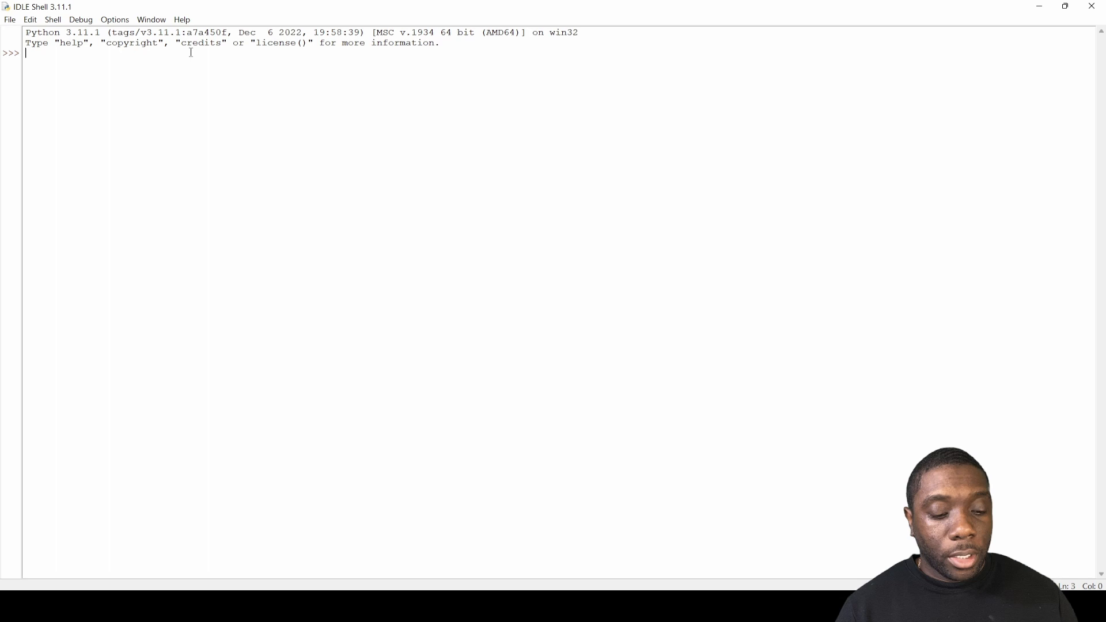
# - Evaluate 3+3 and 8+3 at the prompt, getting 6 and 11
pyautogui.write('3+')
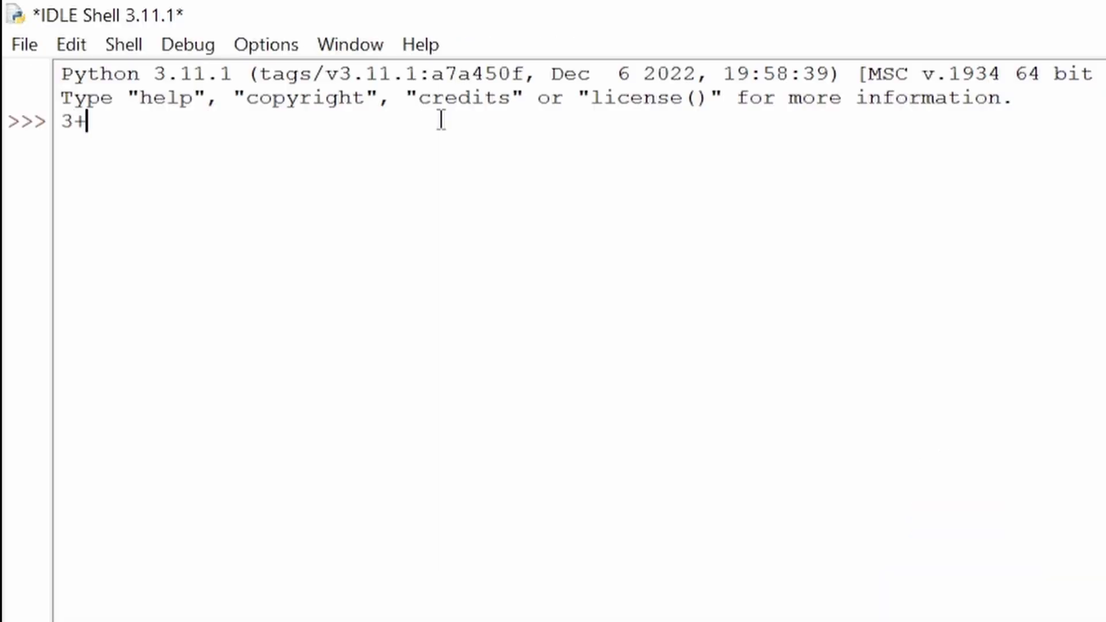
pyautogui.write('3')
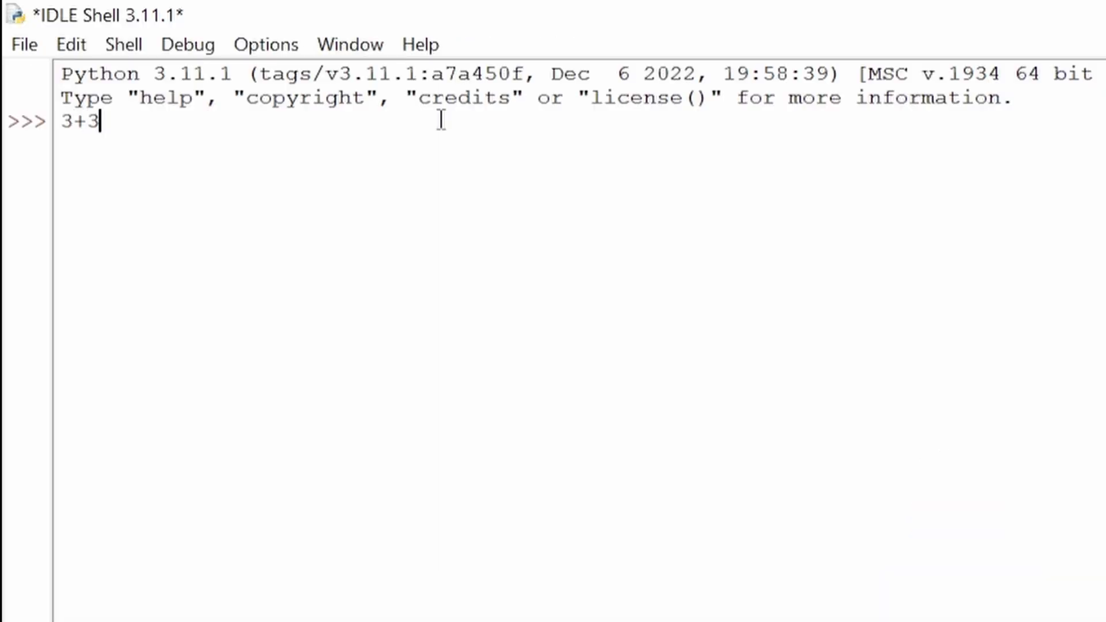
pyautogui.press('Return')
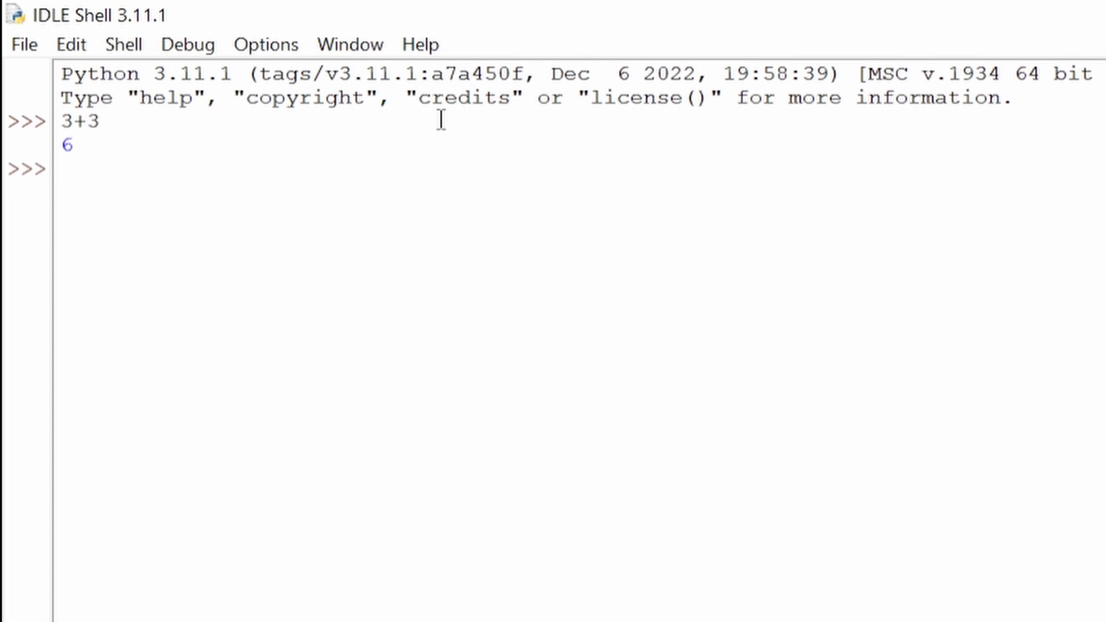
pyautogui.click(63, 168)
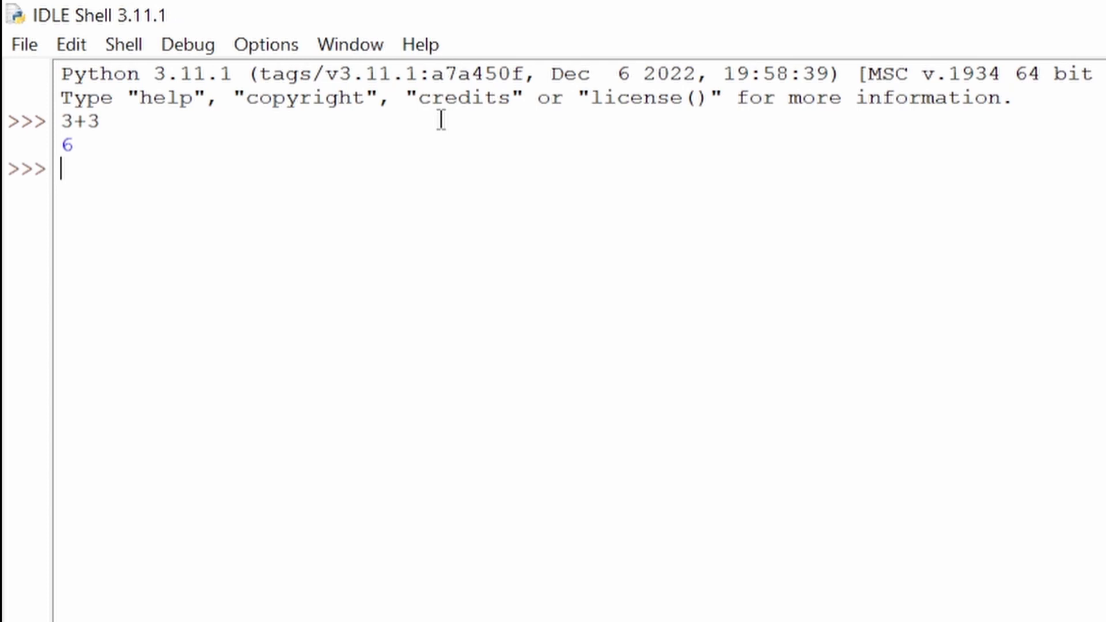
pyautogui.write('8+')
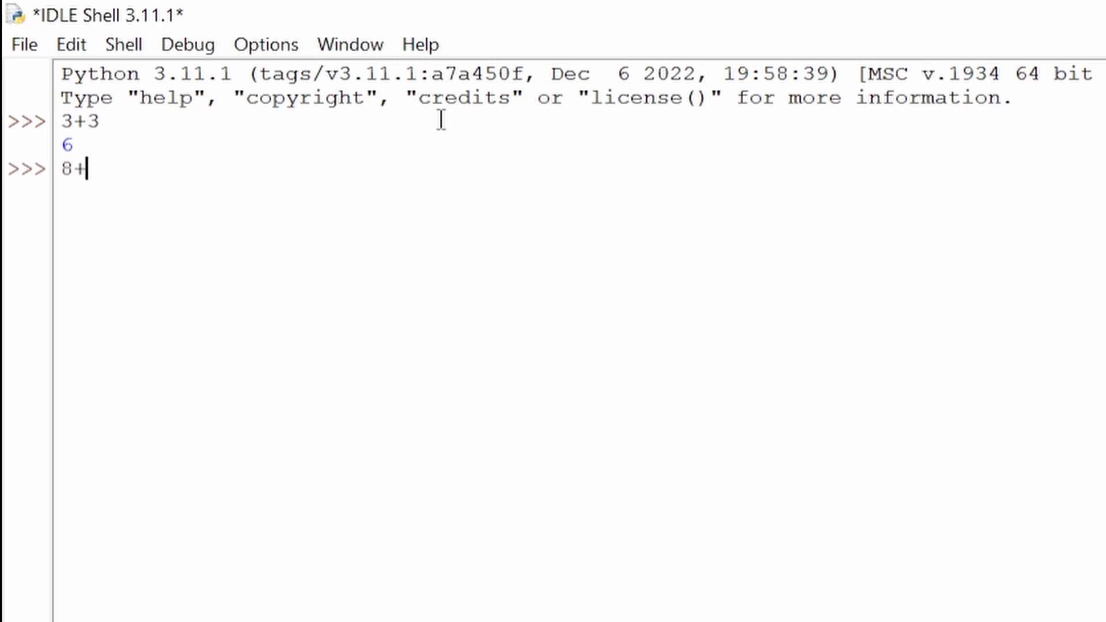
pyautogui.press('Return')
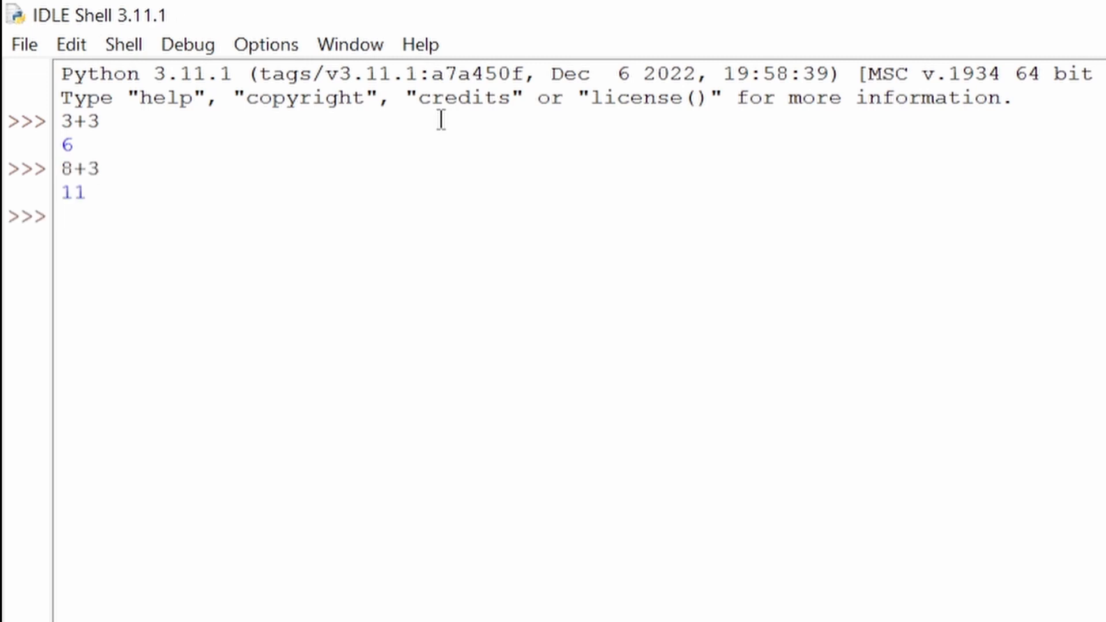
# - Evaluate 9-3 to get 6 and begin entering 9-7
pyautogui.click(64, 216)
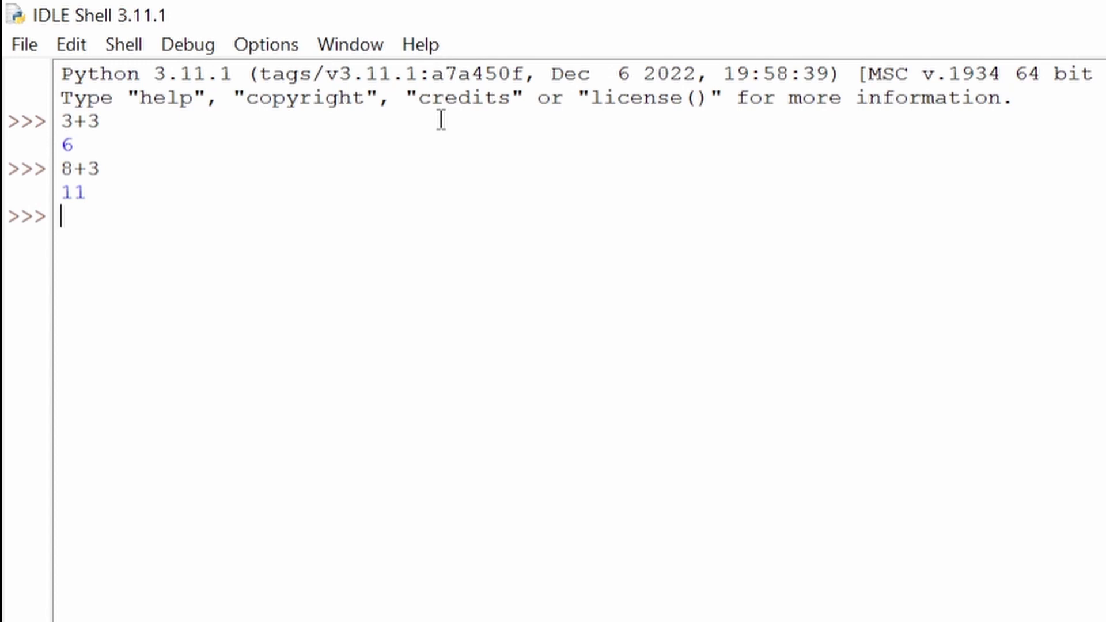
pyautogui.write('9-3')
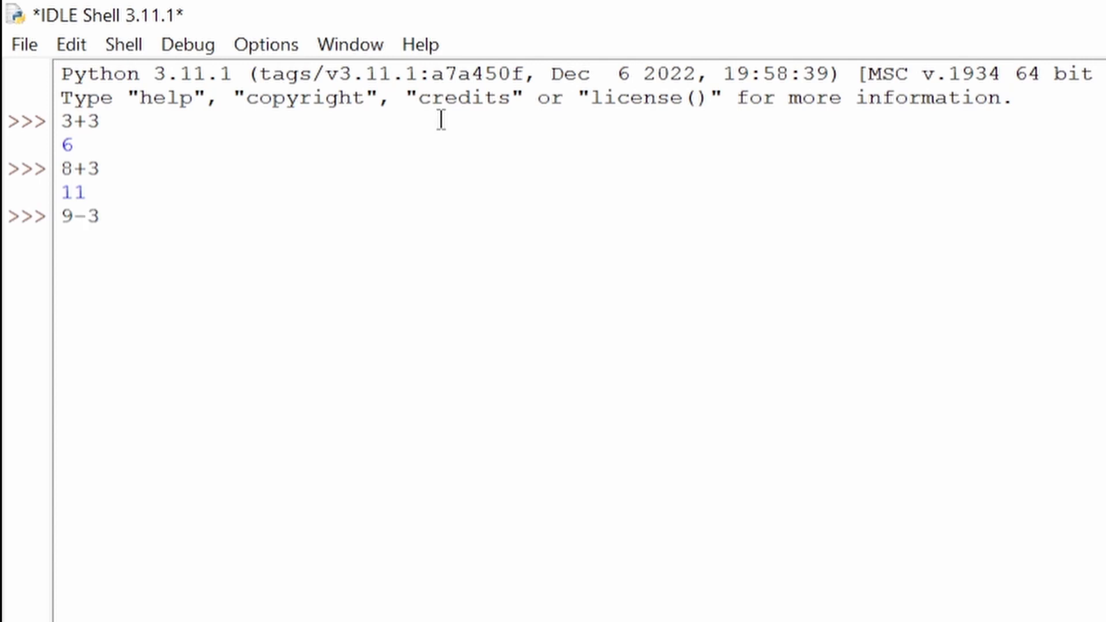
pyautogui.press('Return')
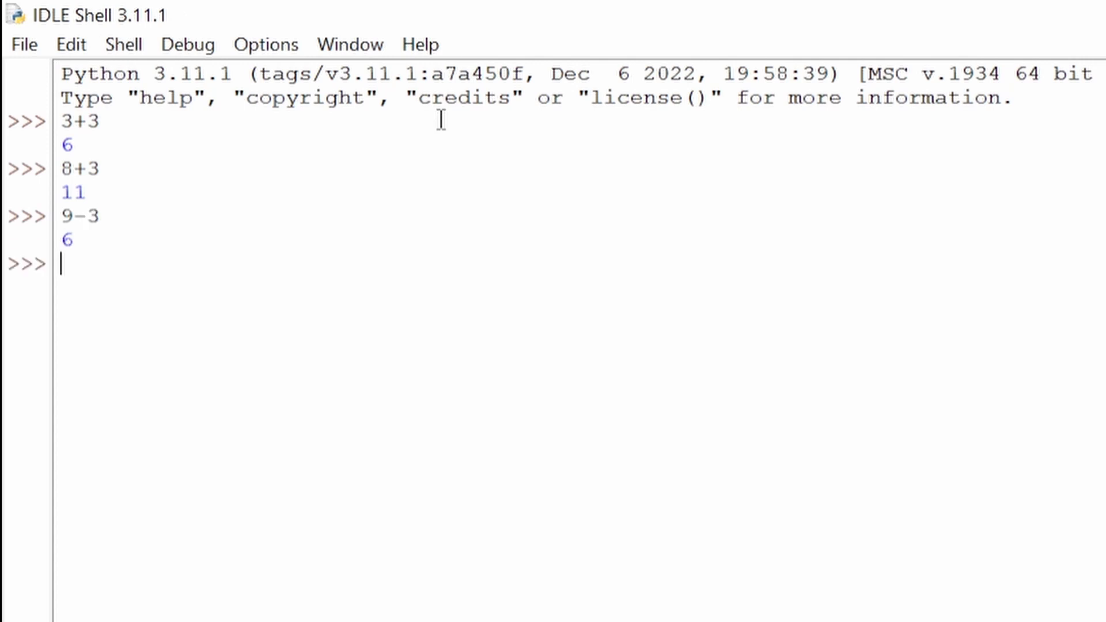
pyautogui.write('9-7')
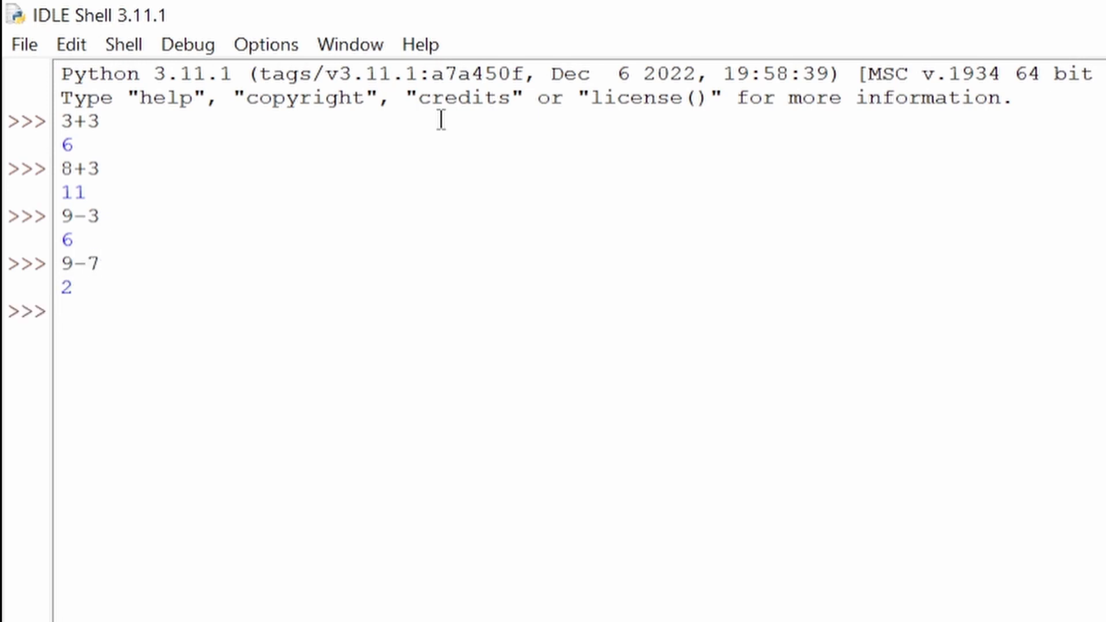
pyautogui.click(64, 311)
pyautogui.write('6')
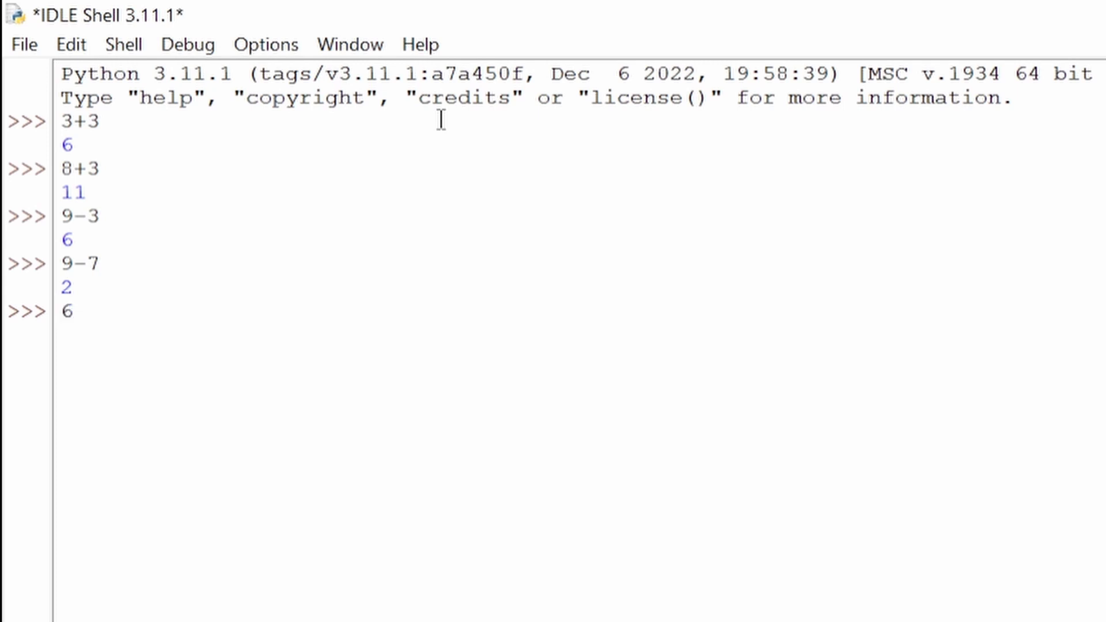
# - Evaluate 6*4 to get 24, then begin the next expression with 9
pyautogui.write('*4')
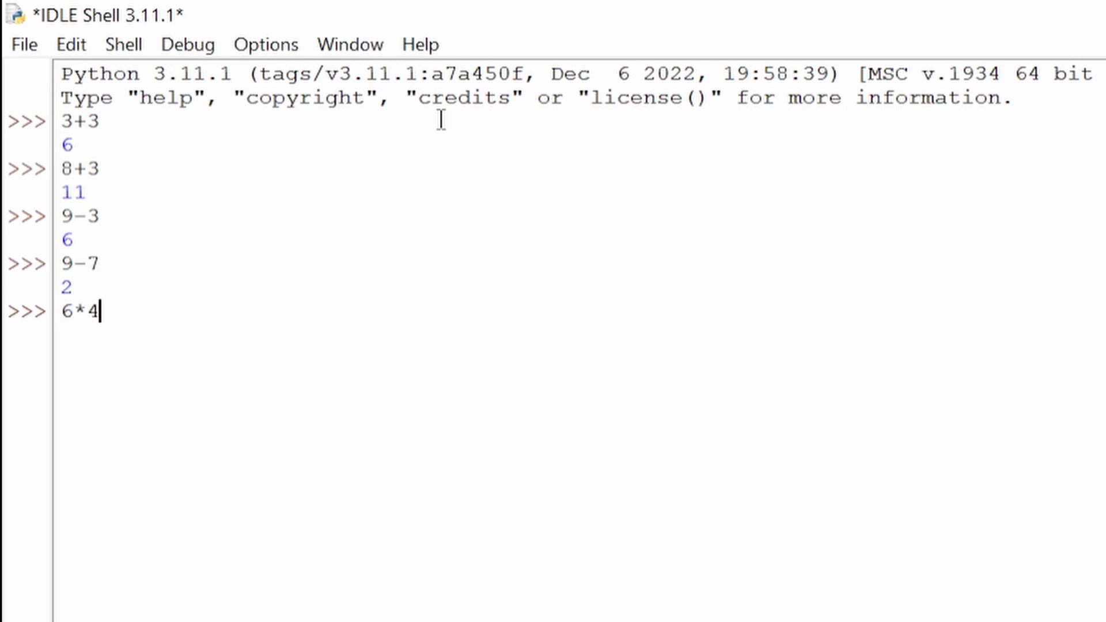
pyautogui.press('Return')
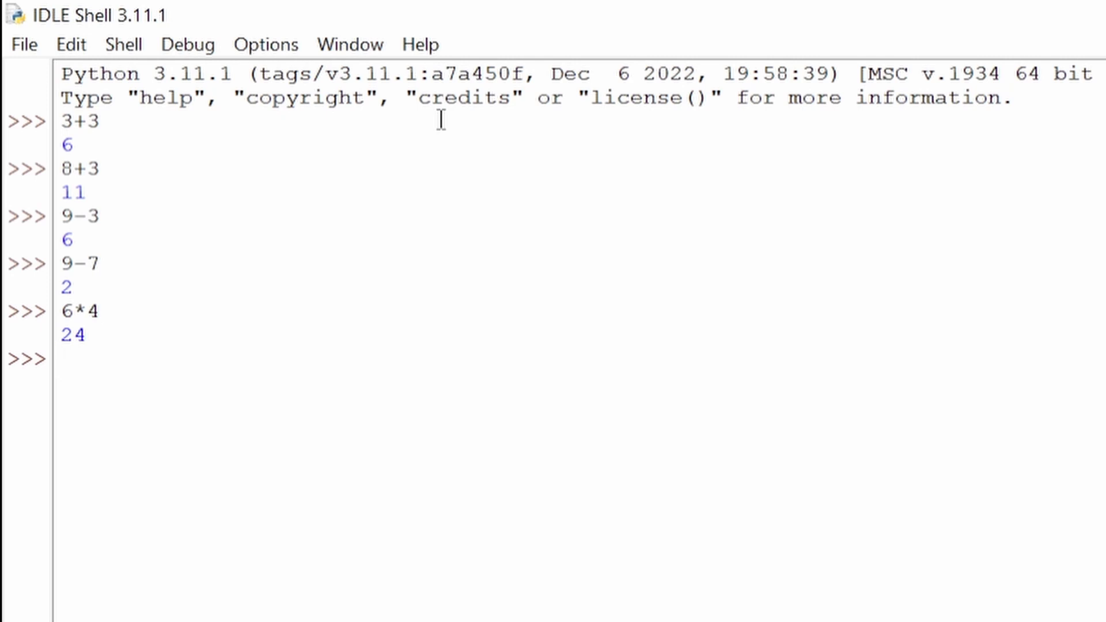
pyautogui.scroll(-3)
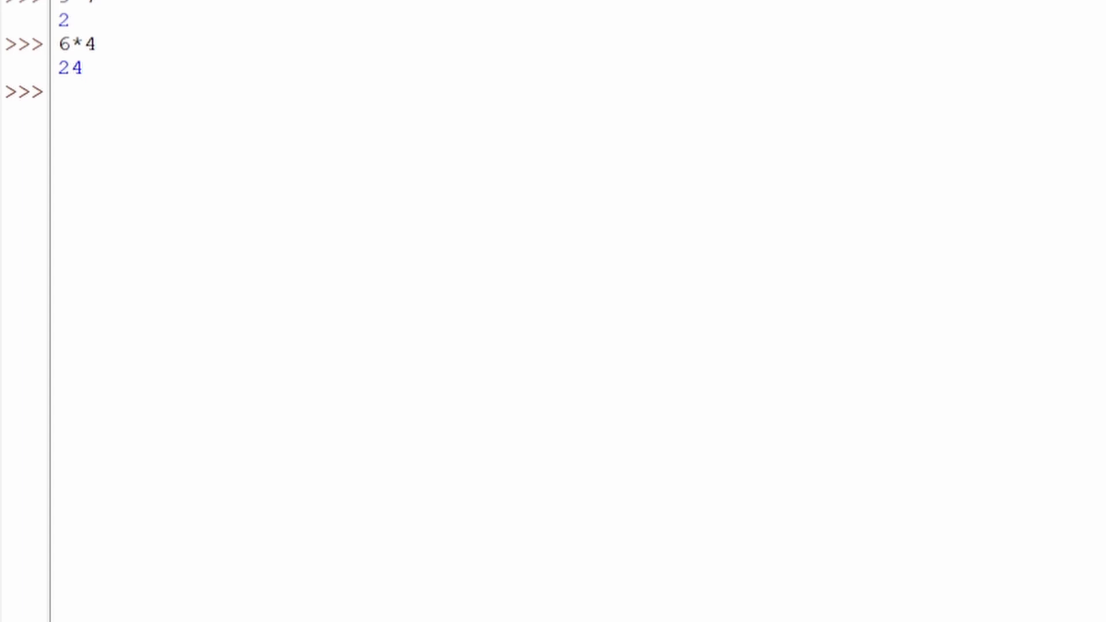
pyautogui.write('9*2')
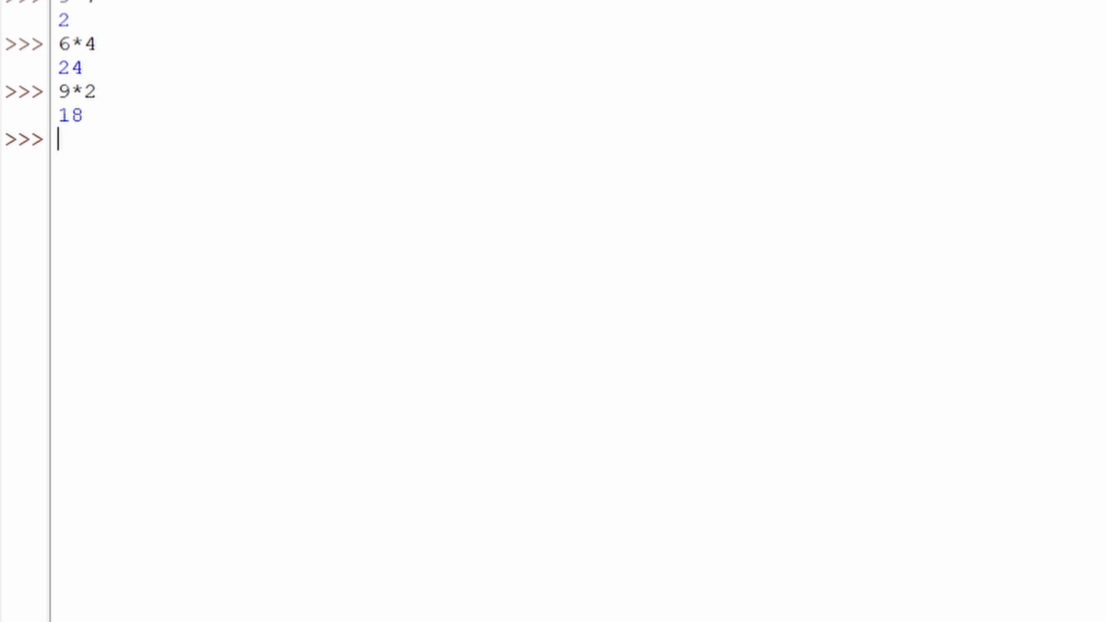
# - Evaluate 12/6 and 13/6, getting 2.0 and 2.1666666666666665
pyautogui.write('12/6')
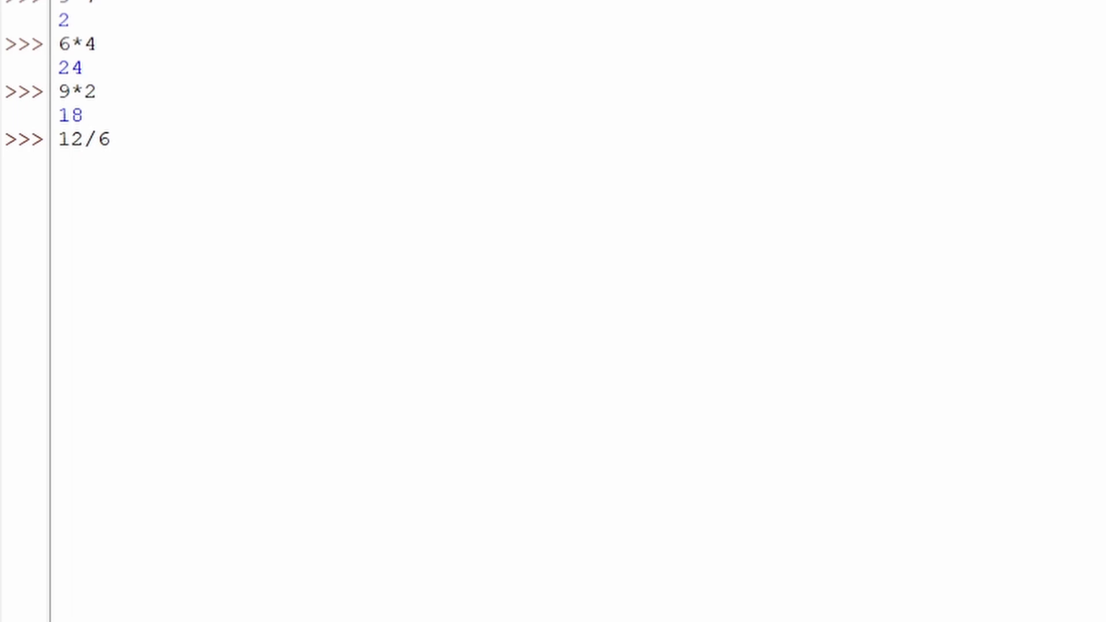
pyautogui.press('Return')
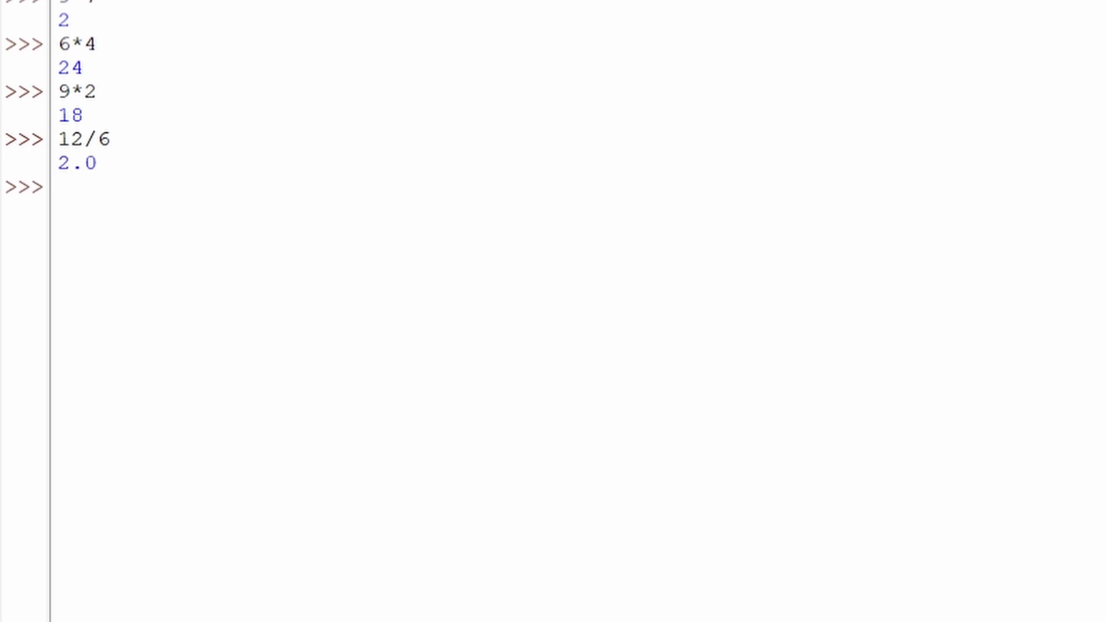
pyautogui.click(60, 188)
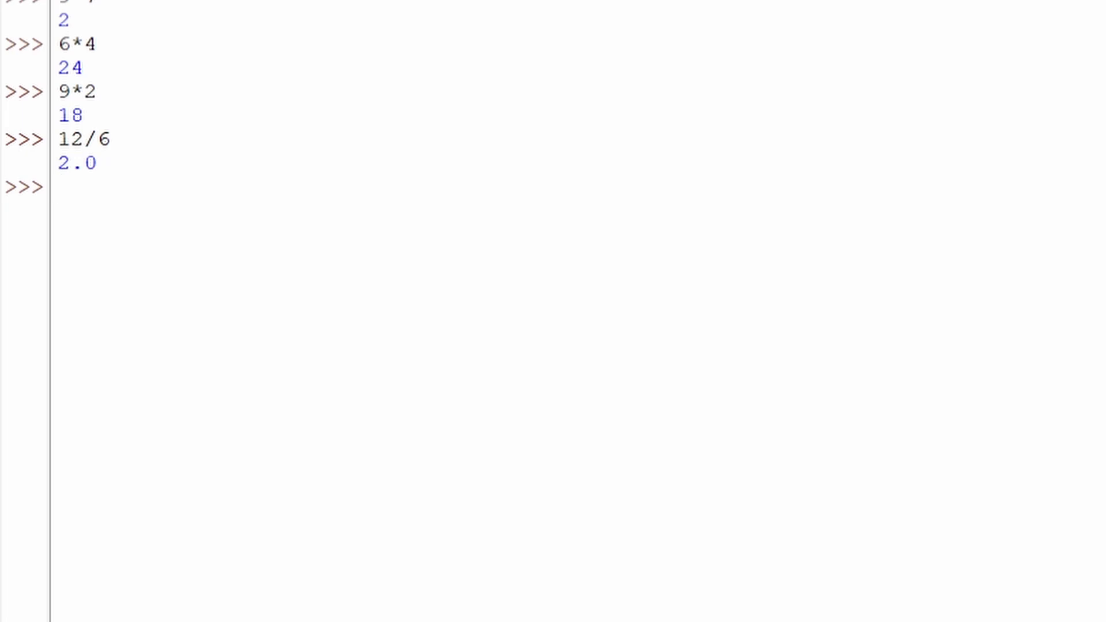
pyautogui.write('13/6')
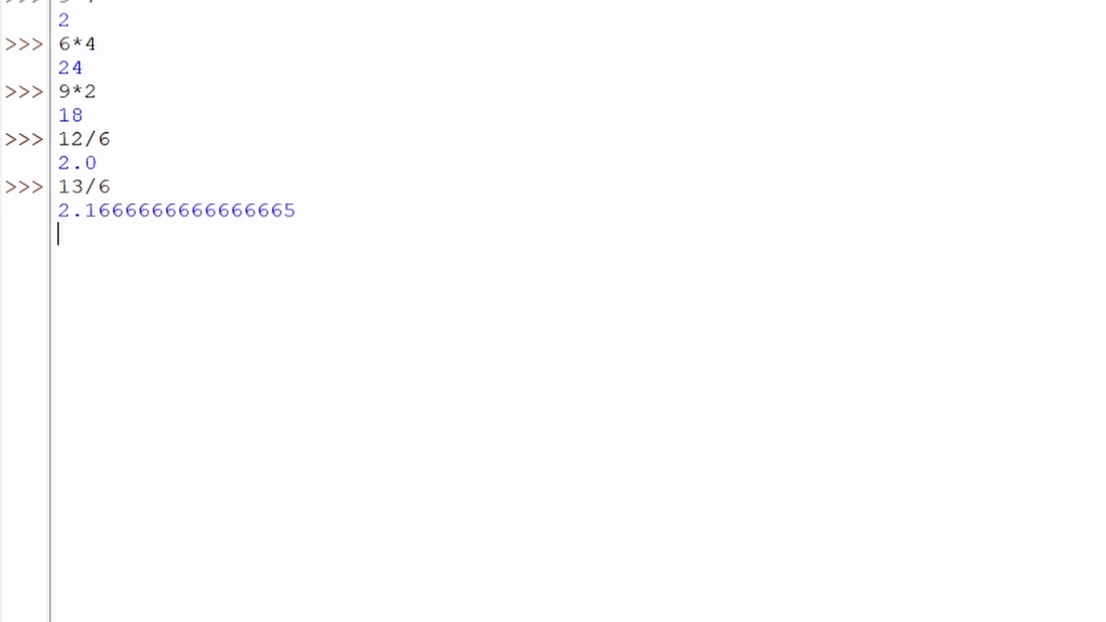
pyautogui.press('Return')
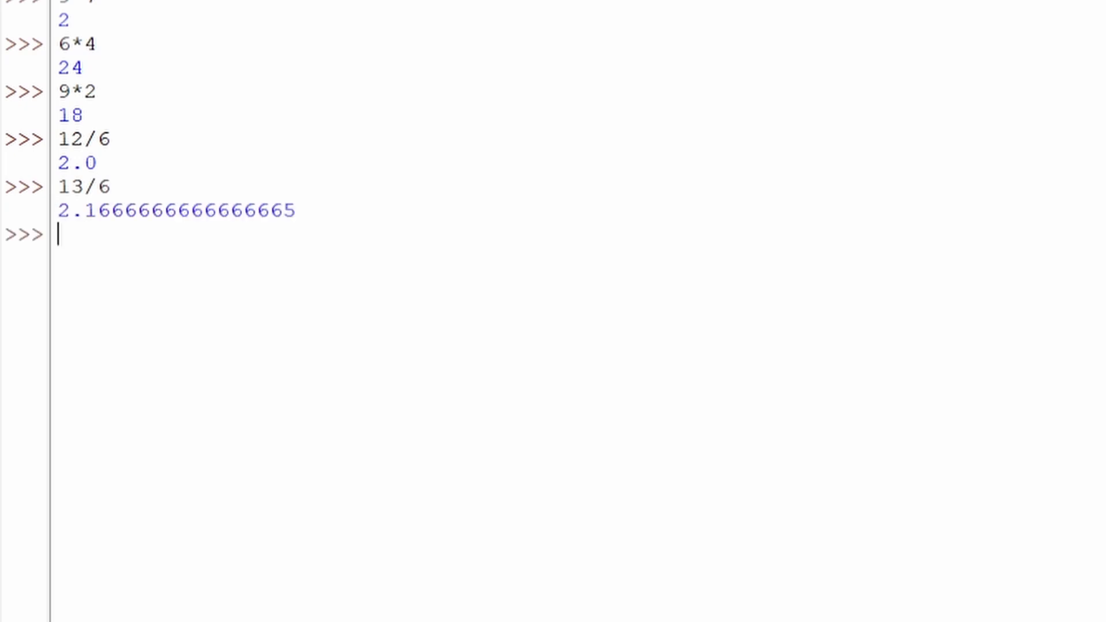
# - Evaluate 16/4 and the floor division 16//4, getting 4.0 and 4
pyautogui.write('16/4')
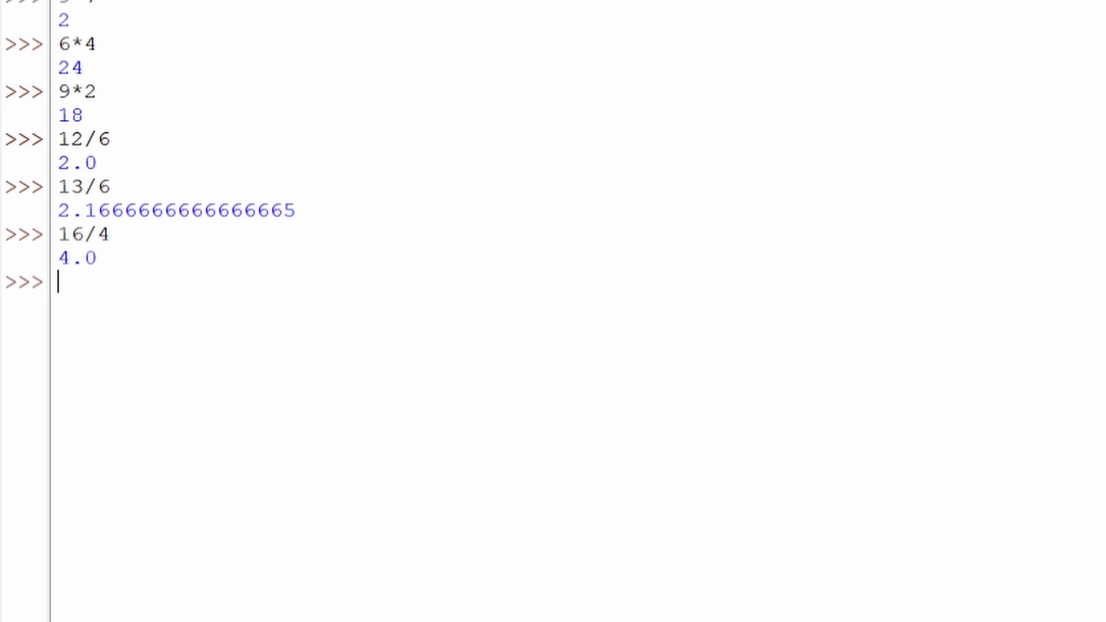
pyautogui.write('16//')
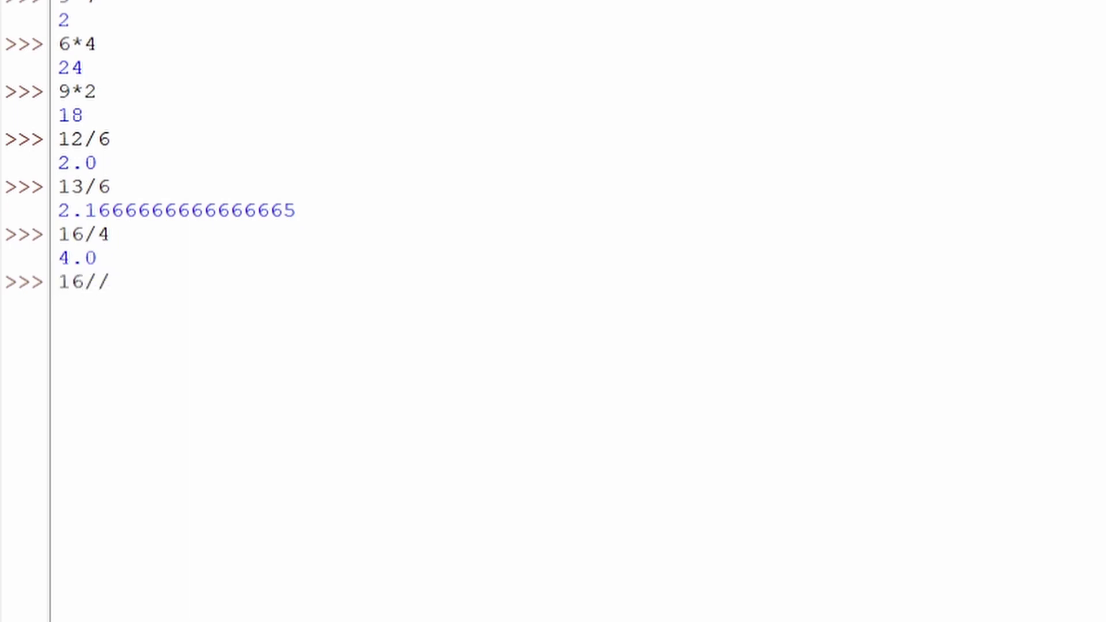
pyautogui.write('4')
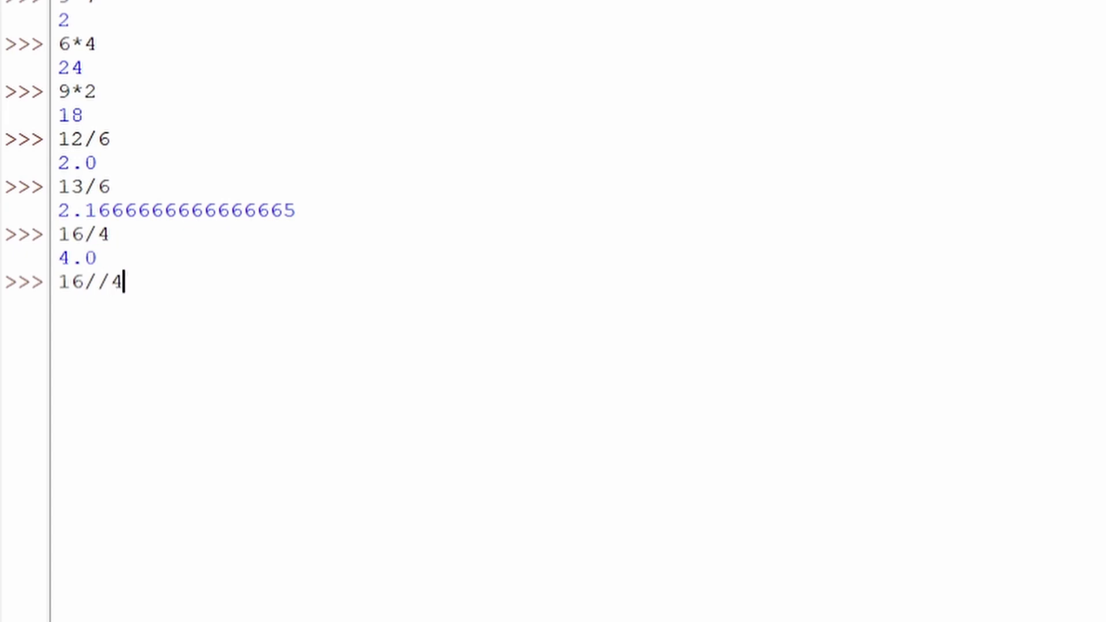
pyautogui.press('Return')
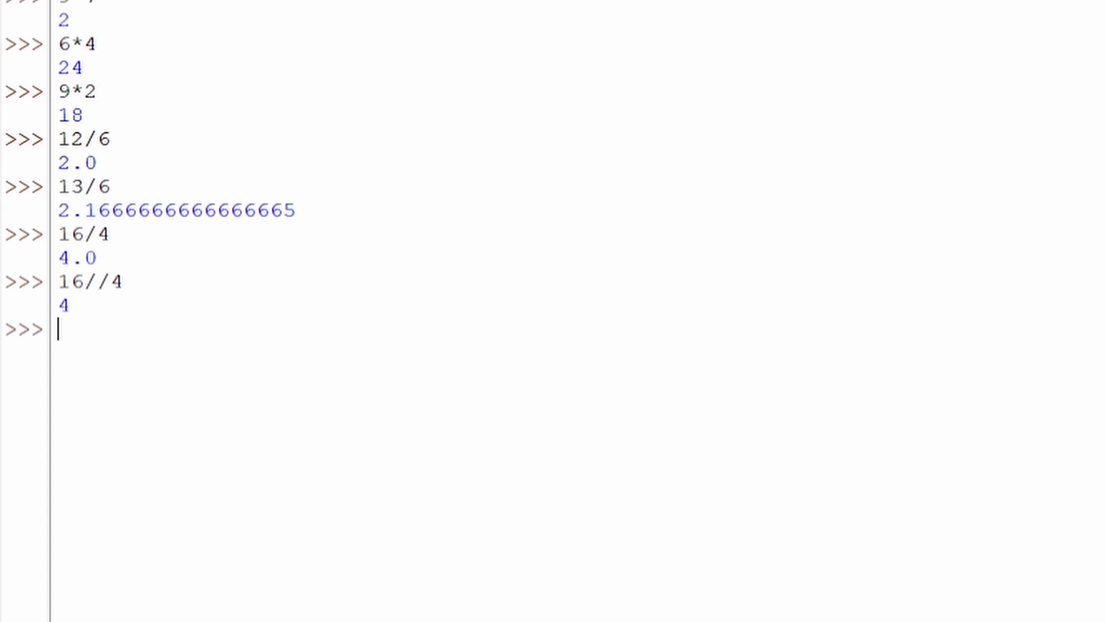
pyautogui.write('4+')
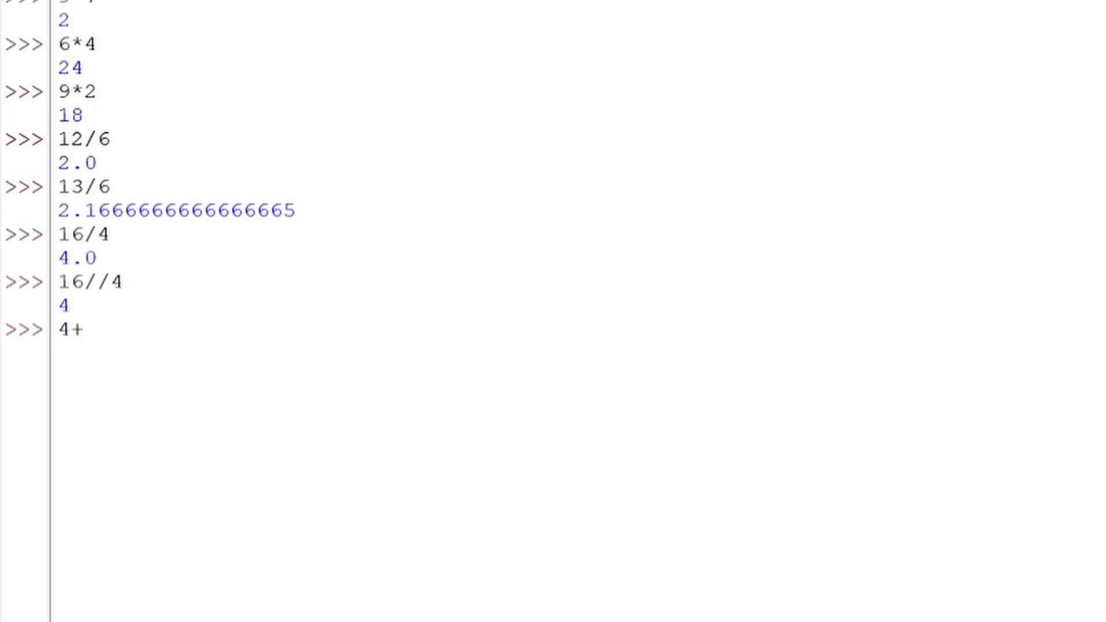
# - Evaluate 4+8*2, which returns 20 due to operator precedence
pyautogui.write('+8*')
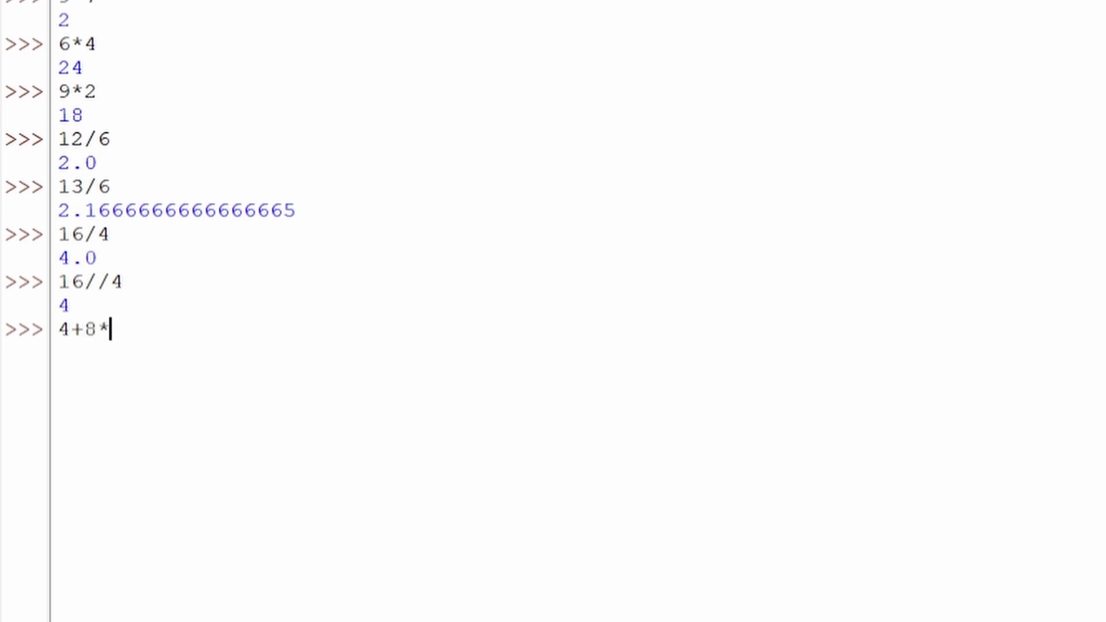
pyautogui.write('2')
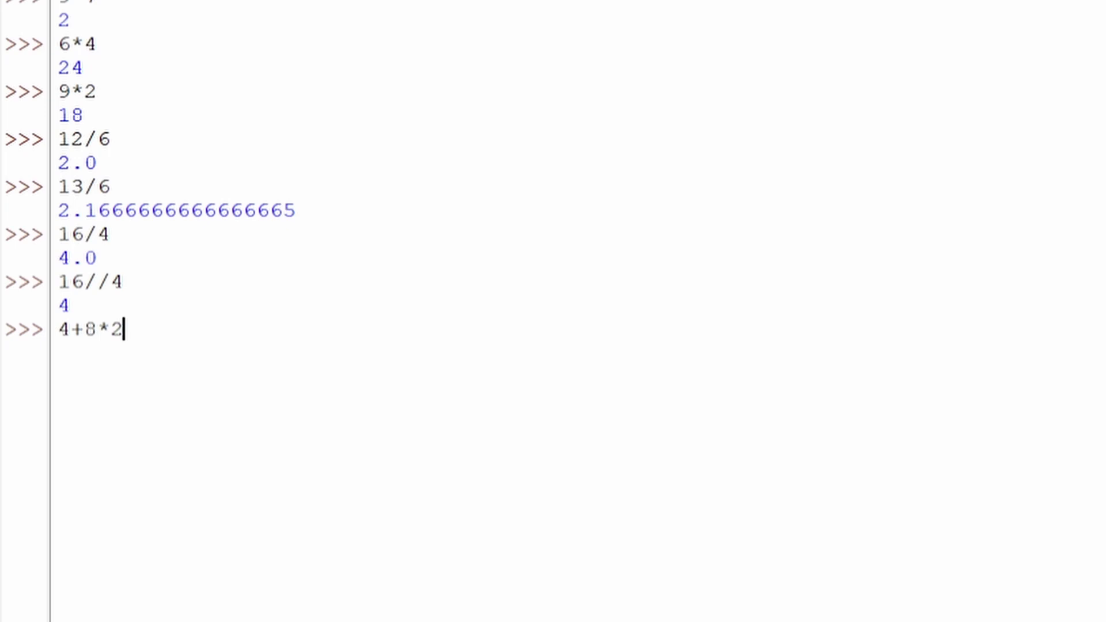
pyautogui.press('Return')
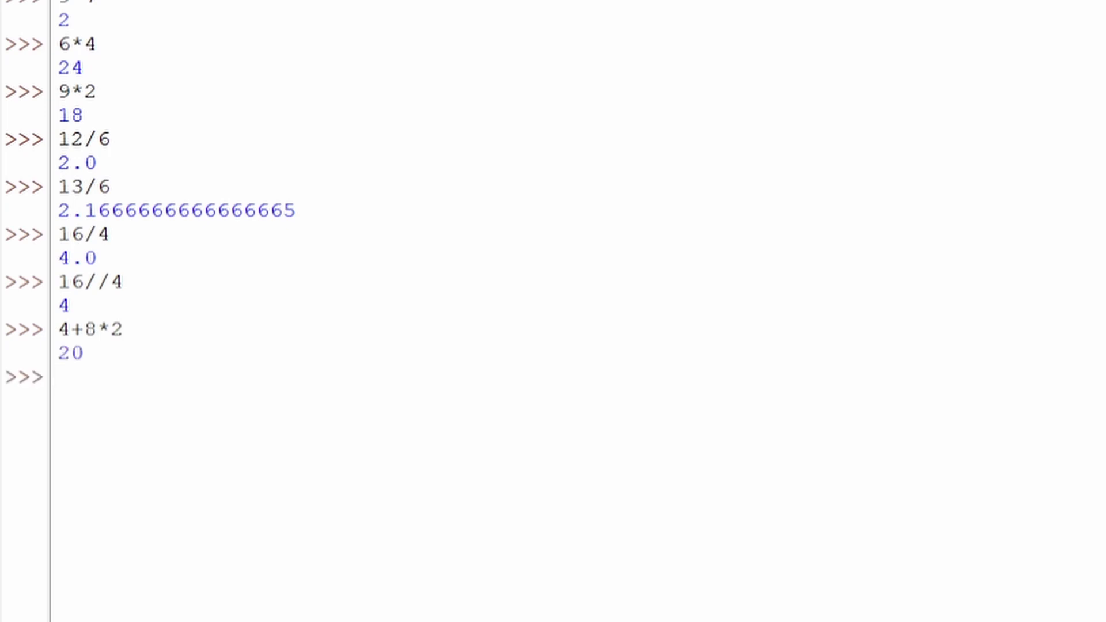
pyautogui.click(53, 378)
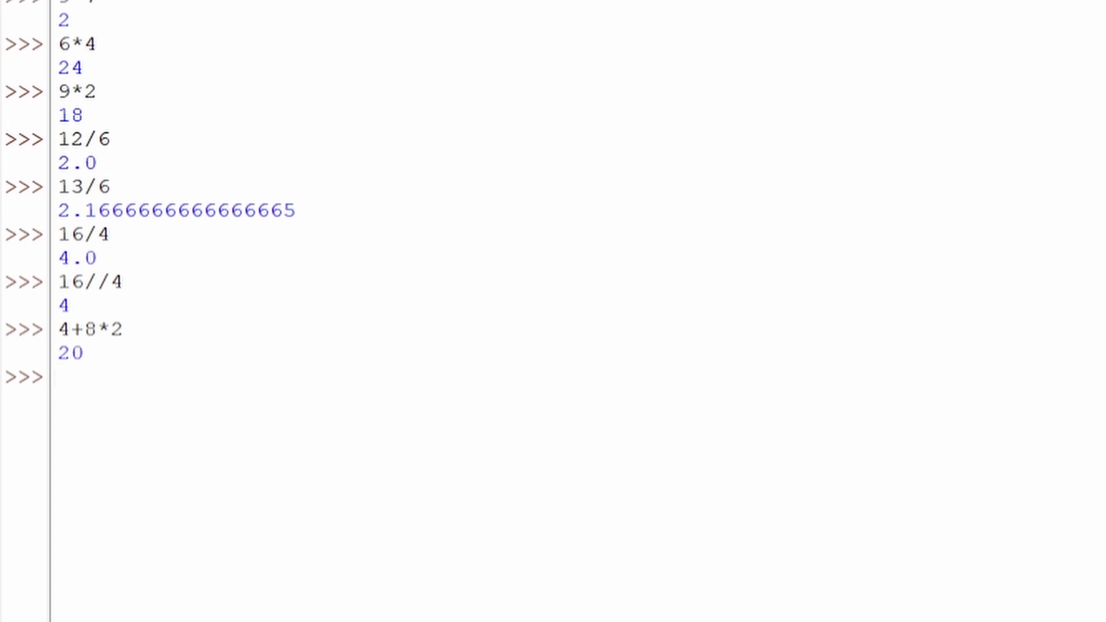
# - Enter the parenthesized expression (4+8)*2, which evaluates to 24
pyautogui.write('(')
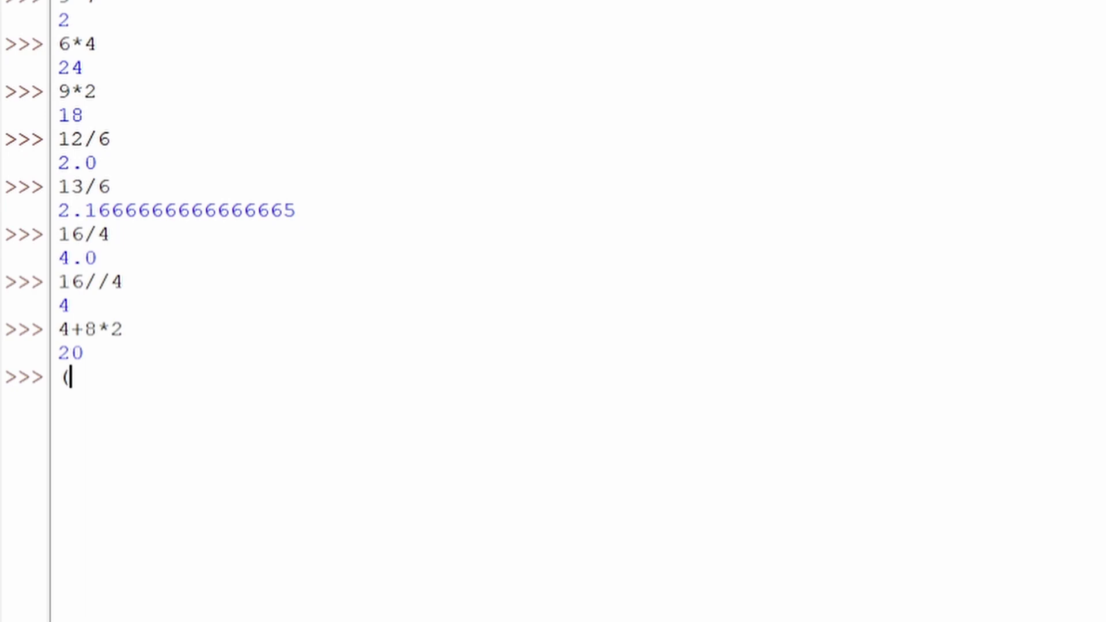
pyautogui.write('4+')
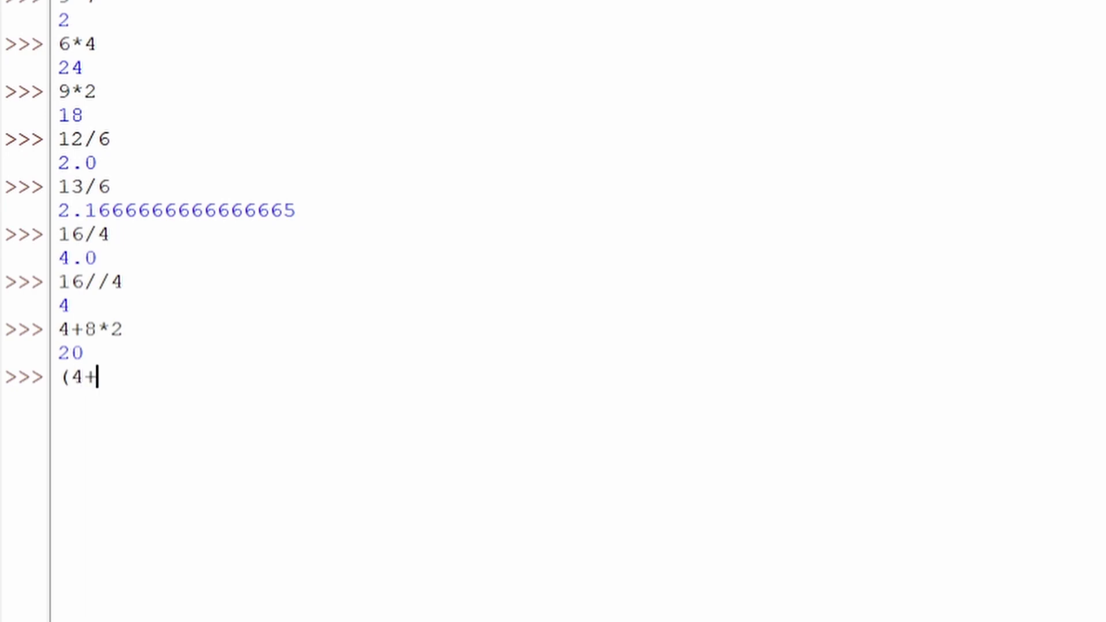
pyautogui.write('8)')
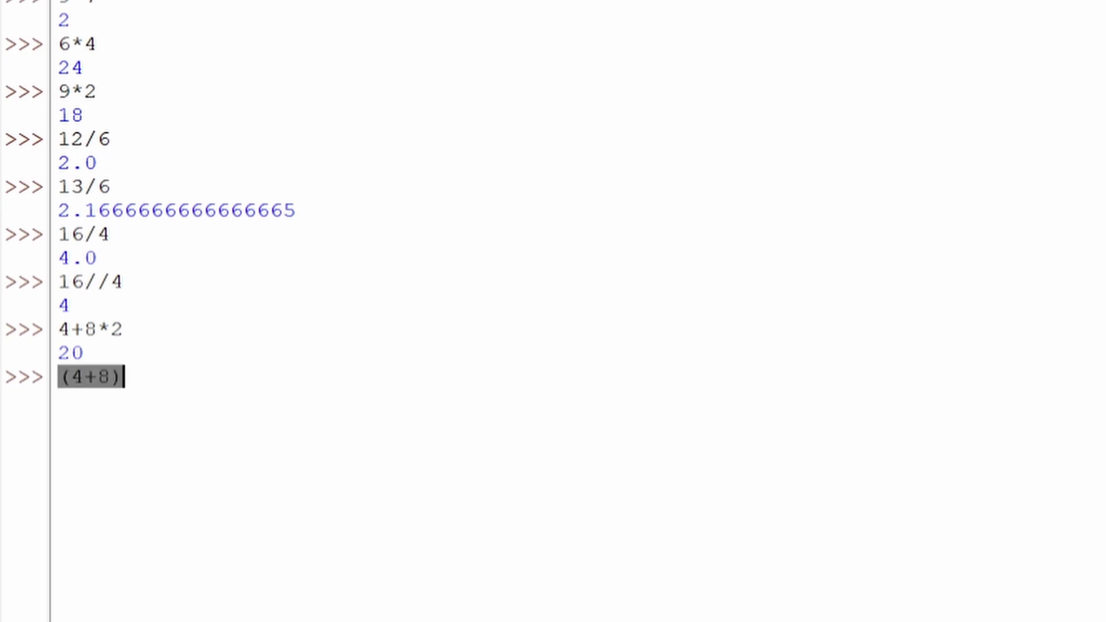
pyautogui.write('*')
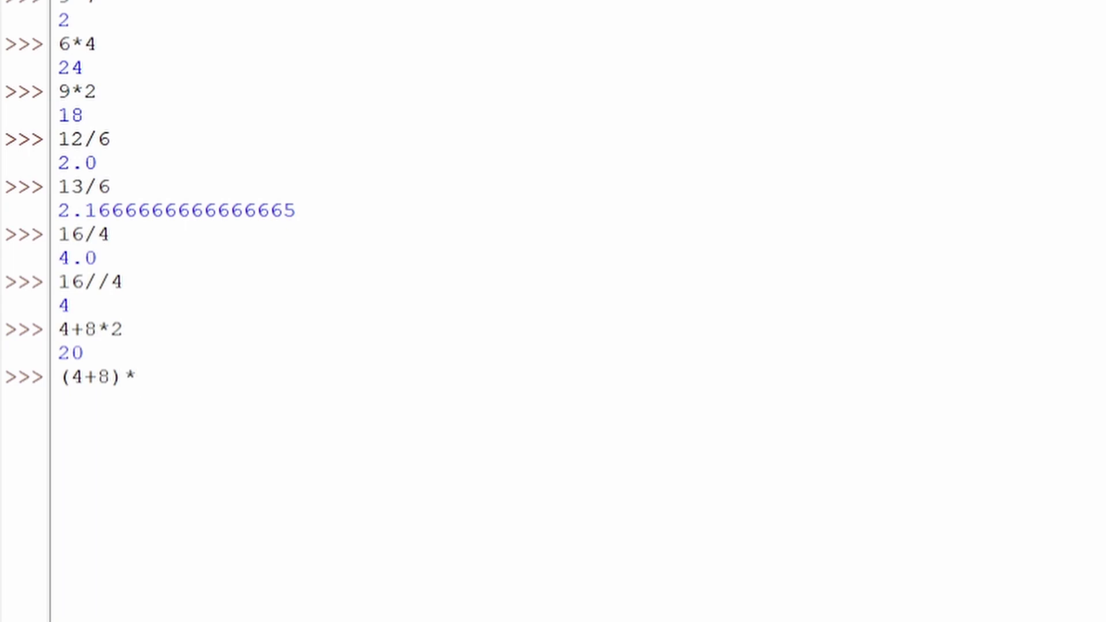
pyautogui.write('2')
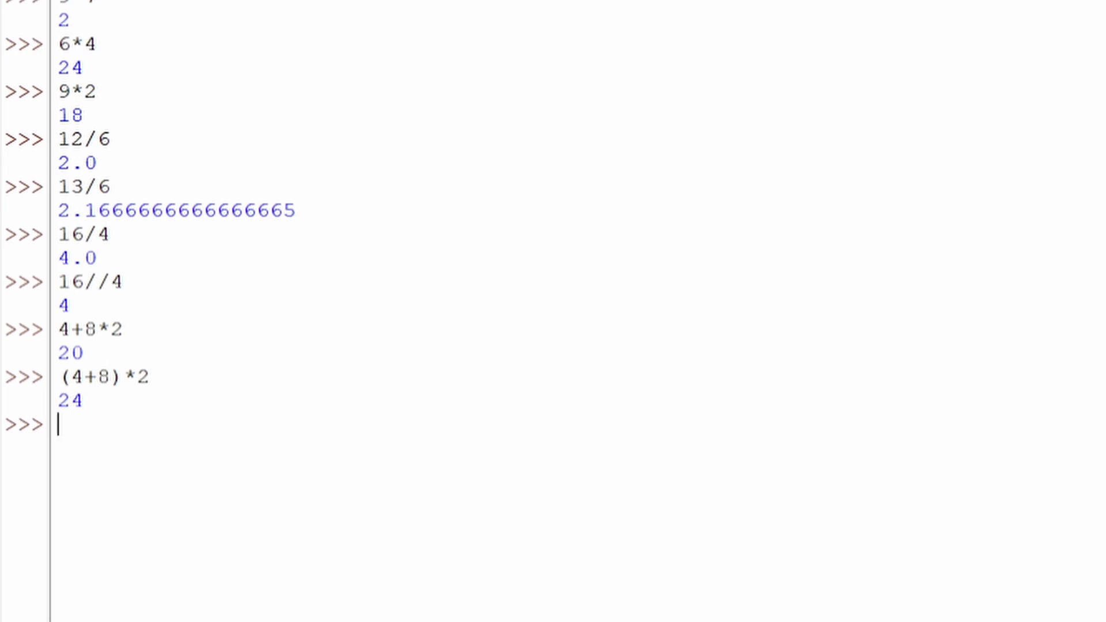
pyautogui.moveTo(219, 416)
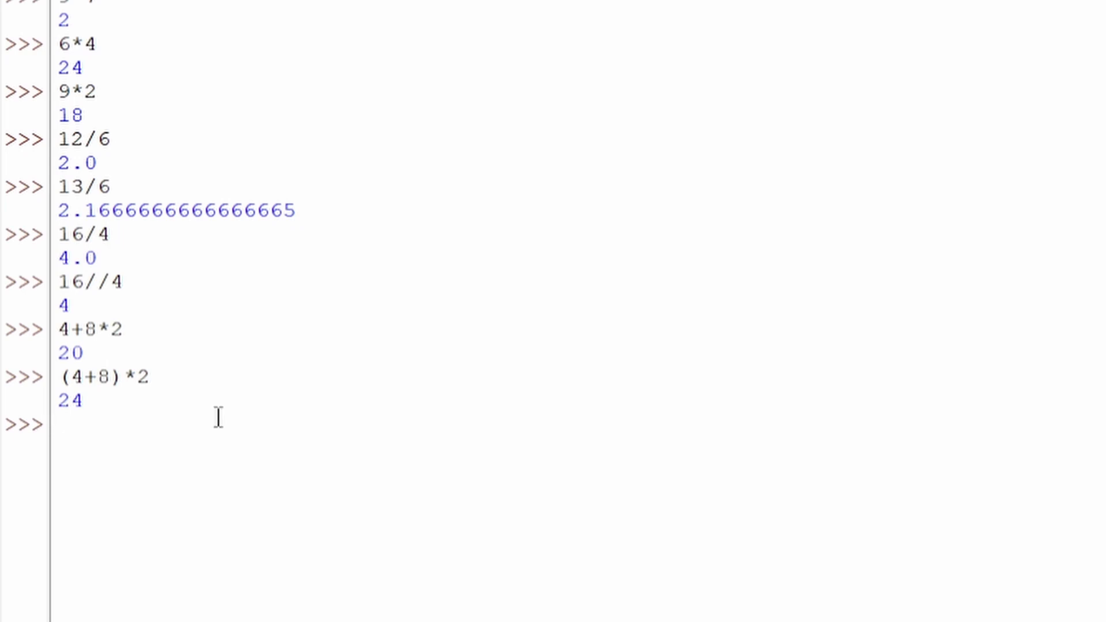
# - Enter the unfinished expression 8+7- at the prompt without evaluating it
pyautogui.write('8')
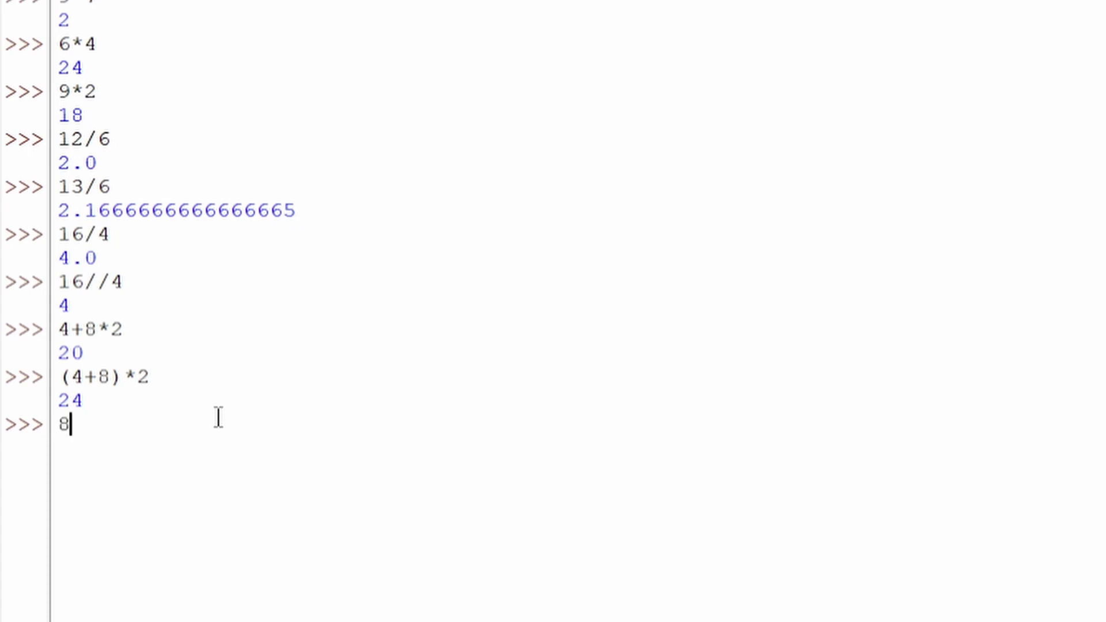
pyautogui.write('+7')
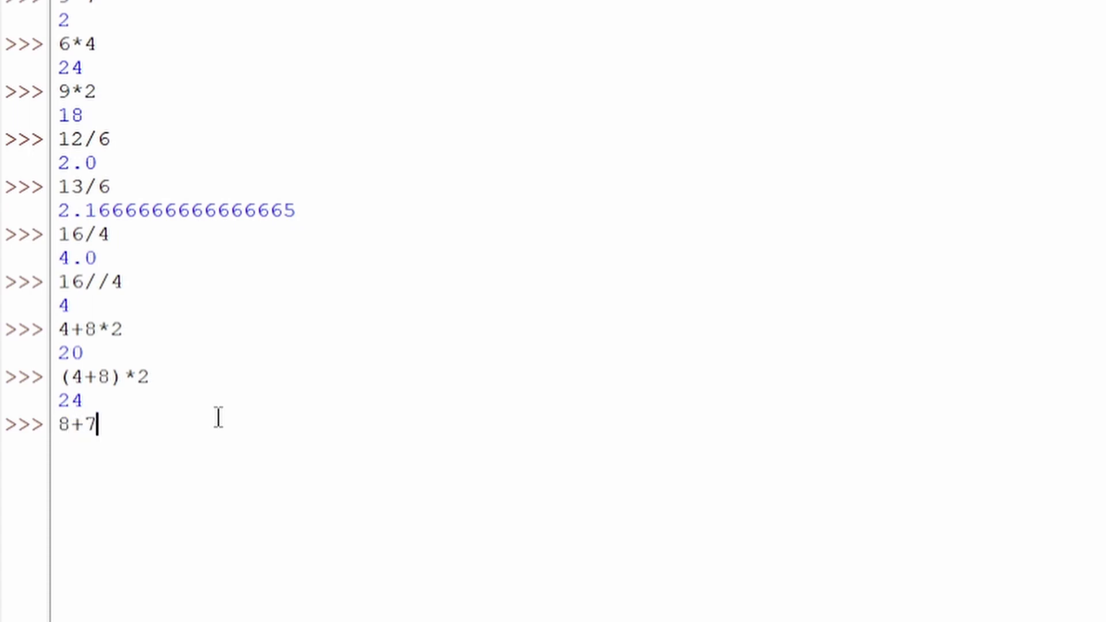
pyautogui.write('-')
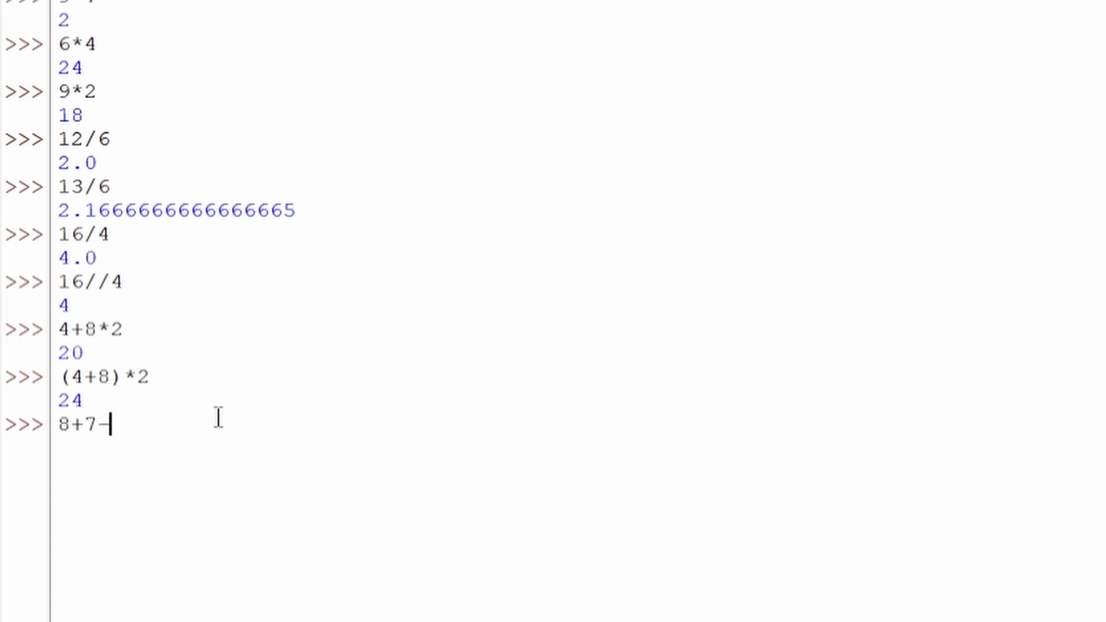